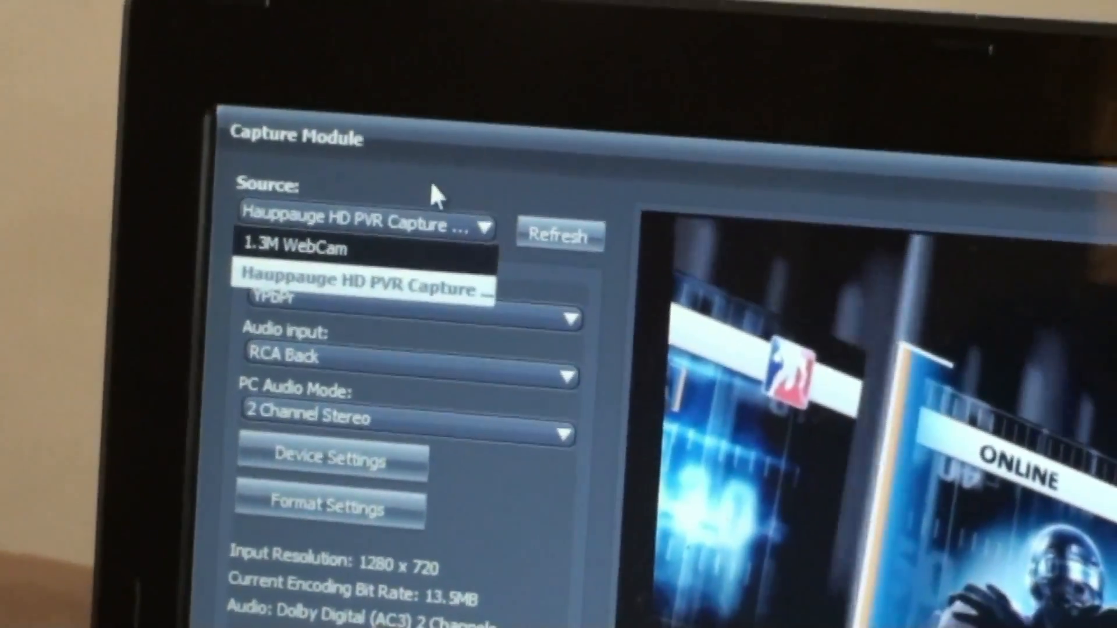
- Select Hauppauge HD PVR as capture source, with YPbPr video, RCA Back audio, 2 Channel Stereo
click(363, 288)
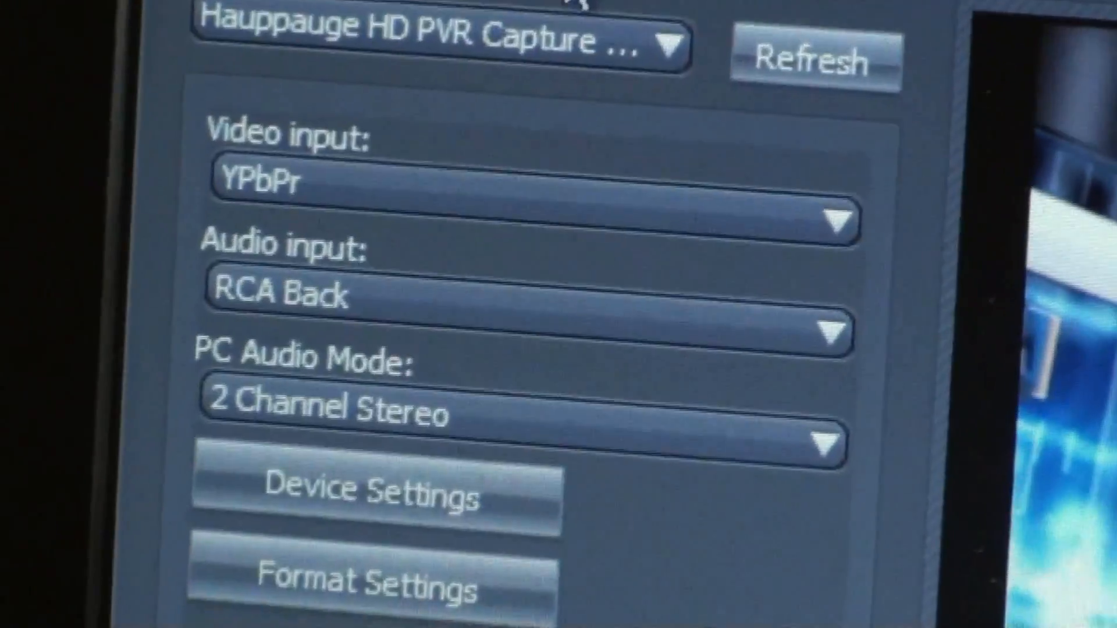
scroll(down, 3)
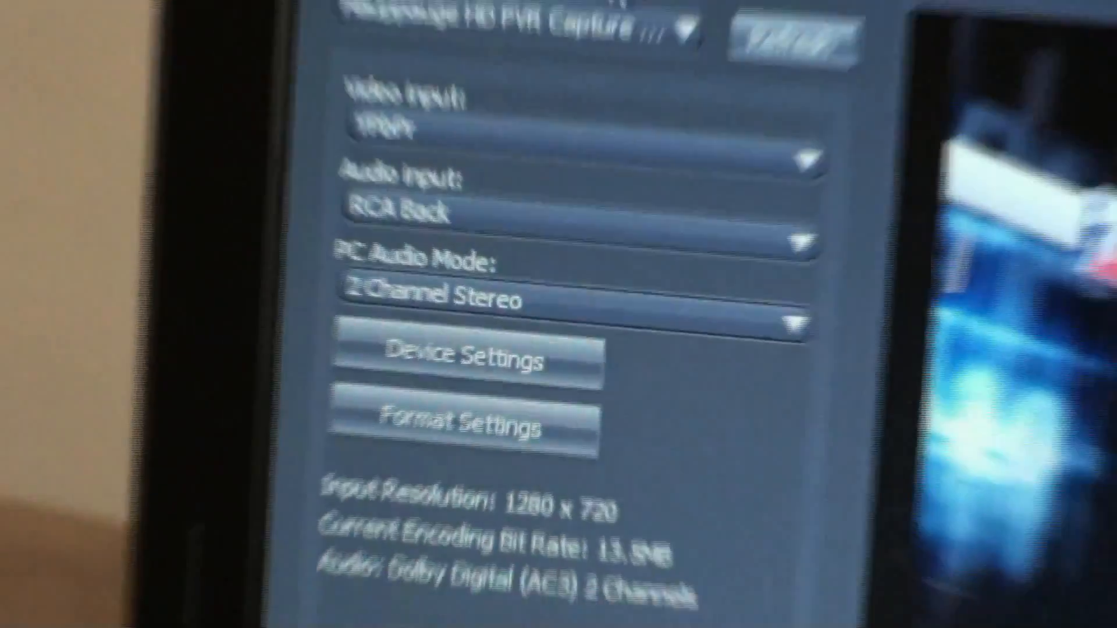
scroll(down, 3)
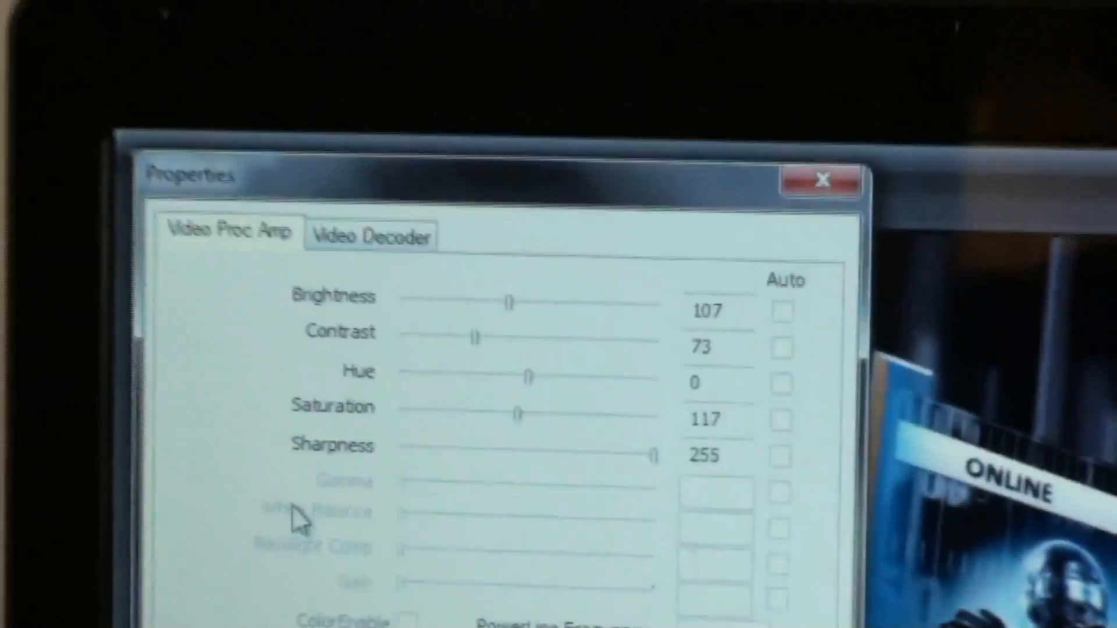
- Close the device Properties after setting brightness 107, contrast 73, saturation 117, sharpness 255
click(823, 179)
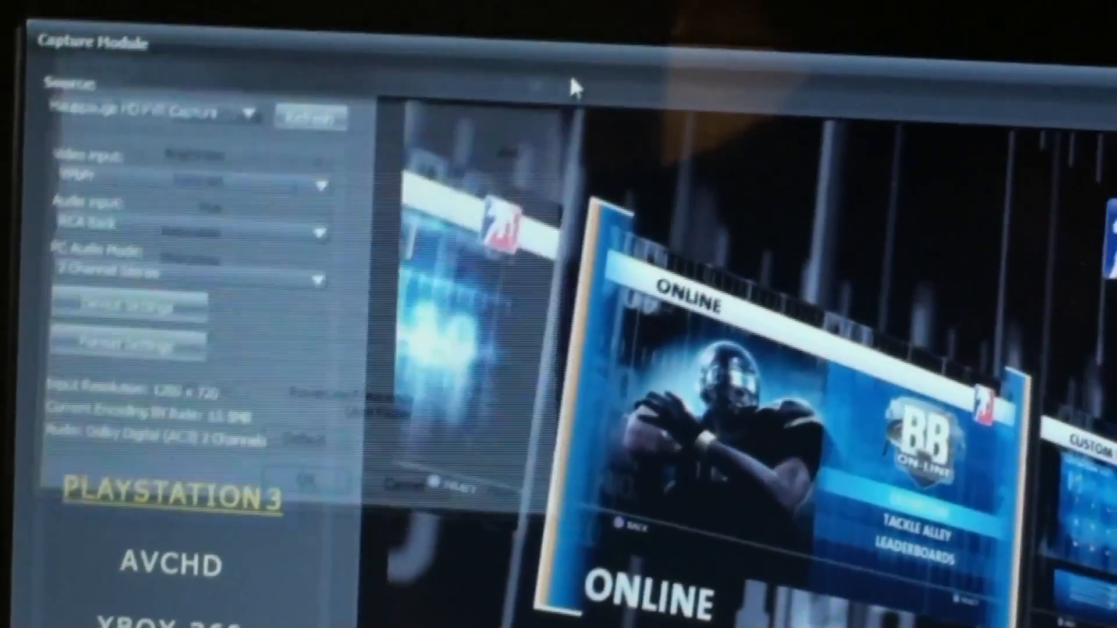